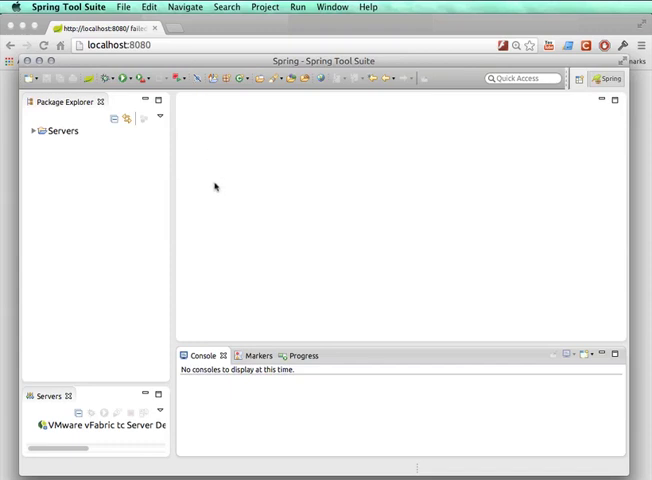
Create a new Spring starter project named demo with the Web style
{"action": "left_click", "coordinate": [124, 8]}
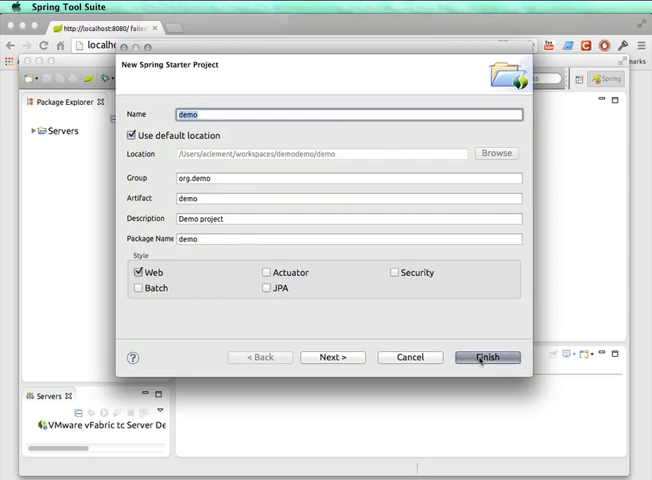
{"action": "left_click", "coordinate": [488, 356]}
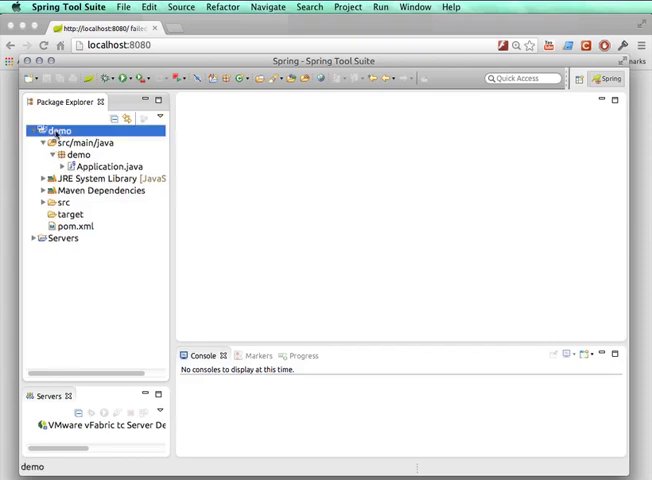
Run Application.java as a Java Application and start adding a new item to the demo package
{"action": "right_click", "coordinate": [58, 130]}
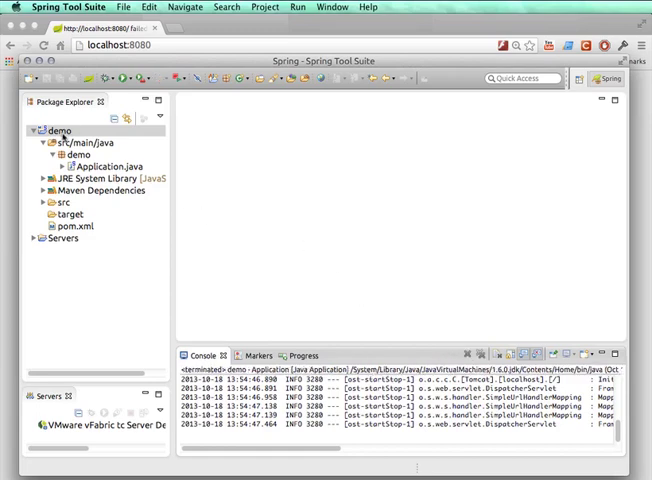
{"action": "left_click", "coordinate": [72, 156]}
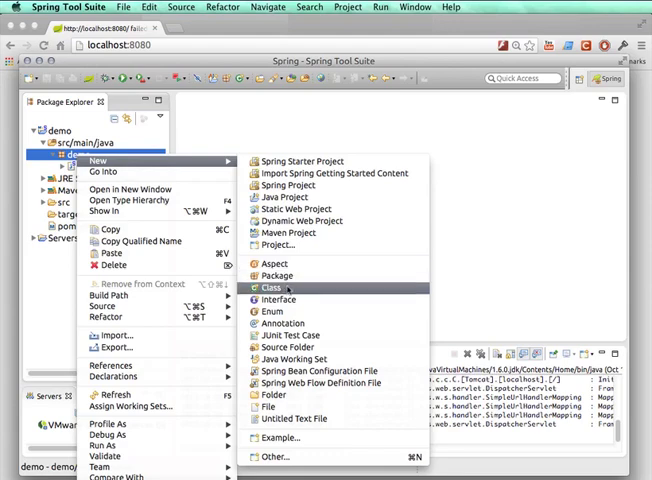
{"action": "left_click", "coordinate": [272, 288]}
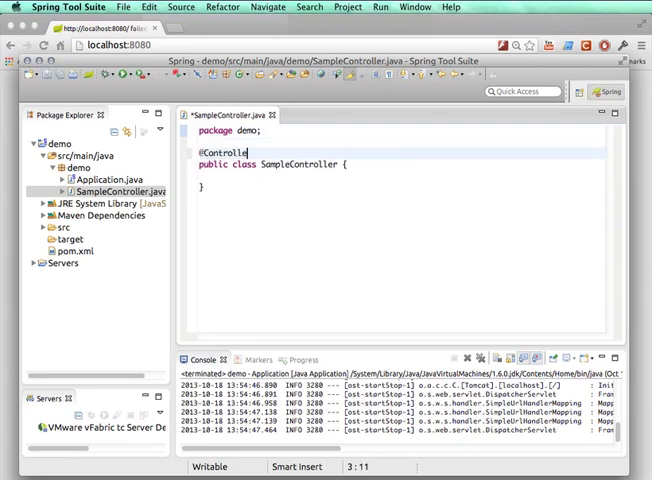
{"action": "type", "text": "r"}
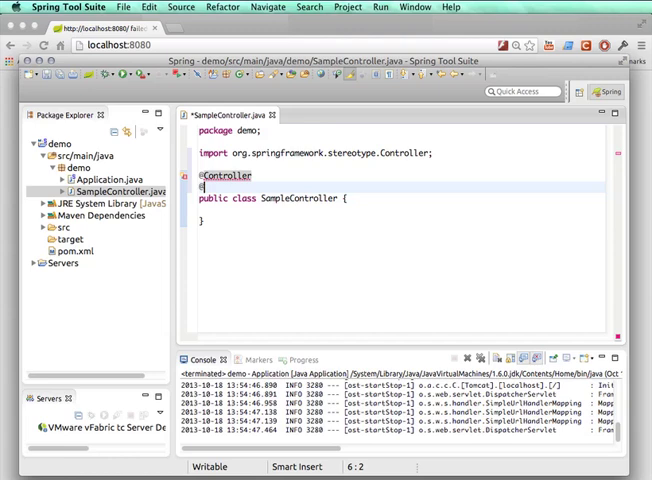
{"action": "type", "text": "@EnableAutoConfiguration"}
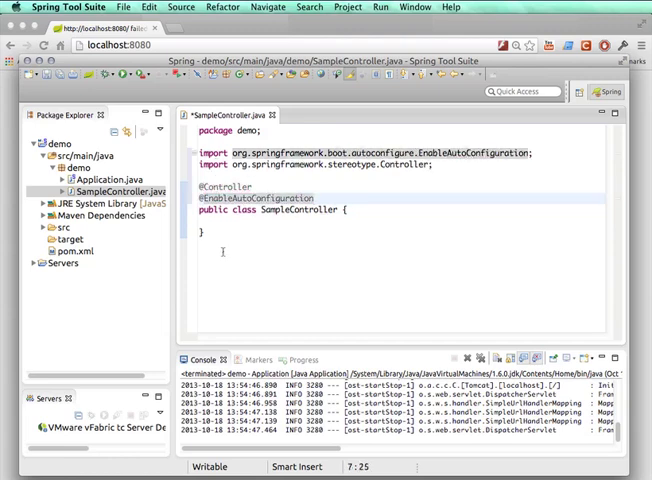
{"action": "type", "text": "@R"}
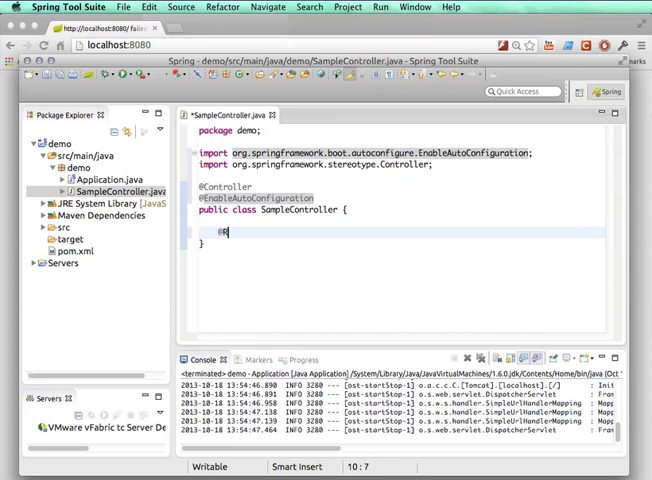
{"action": "type", "text": "RequestMapping"}
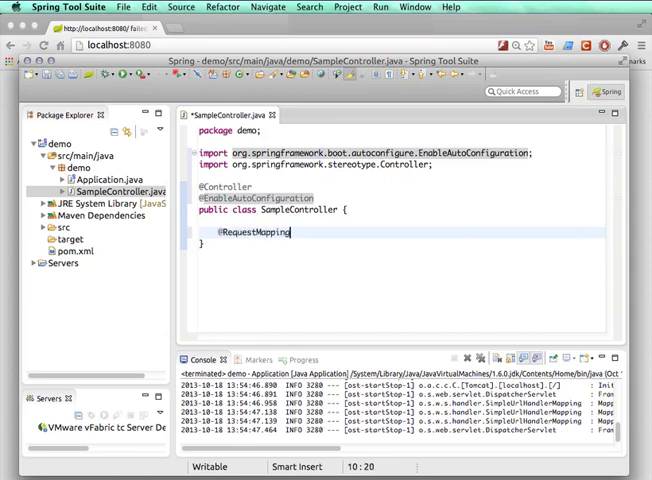
{"action": "type", "text": "(\"/\")"}
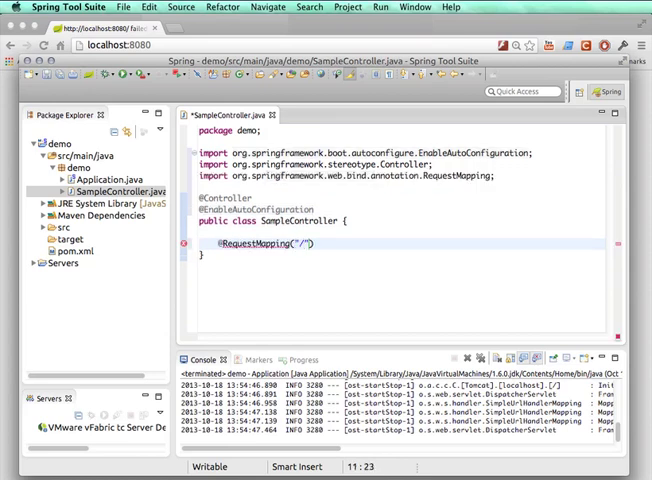
{"action": "type", "text": "@Respons"}
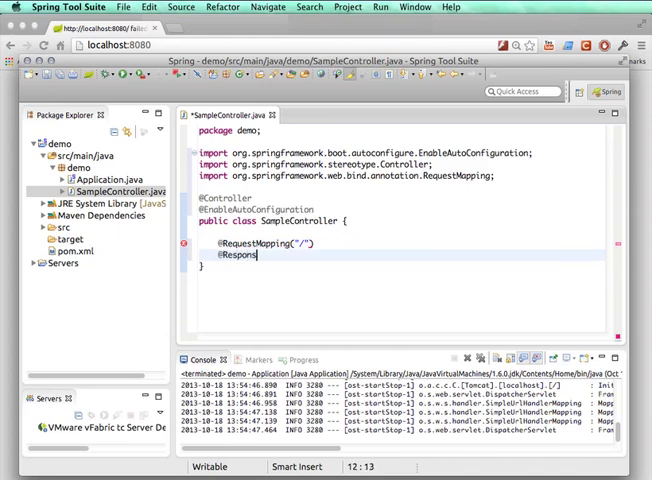
{"action": "type", "text": "eBody"}
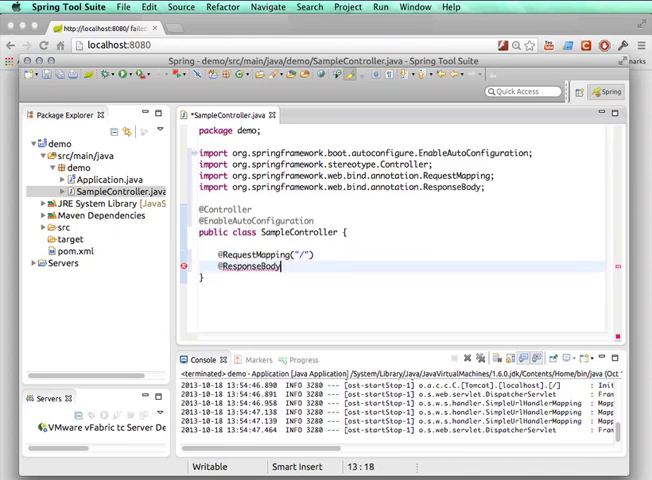
{"action": "type", "text": "String home"}
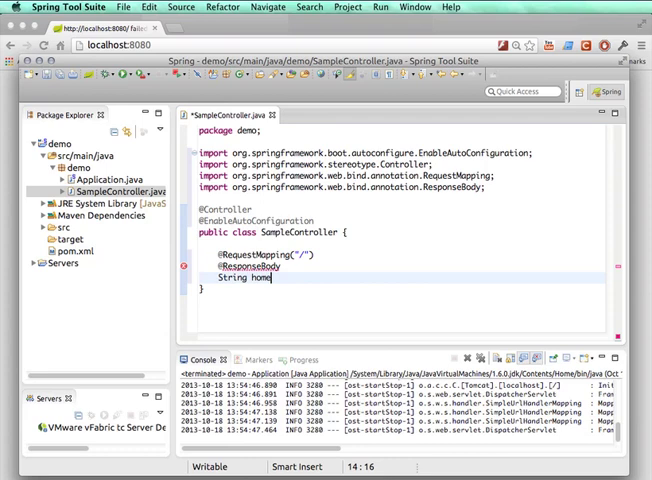
{"action": "type", "text": "() { return \"Hel"}
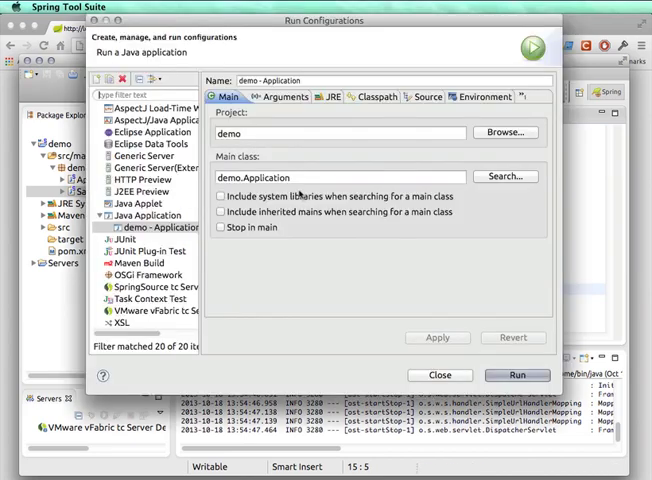
Set VM arguments to -javaagent:...springloaded.jar -noverify in the demo run configuration
{"action": "left_click", "coordinate": [268, 96]}
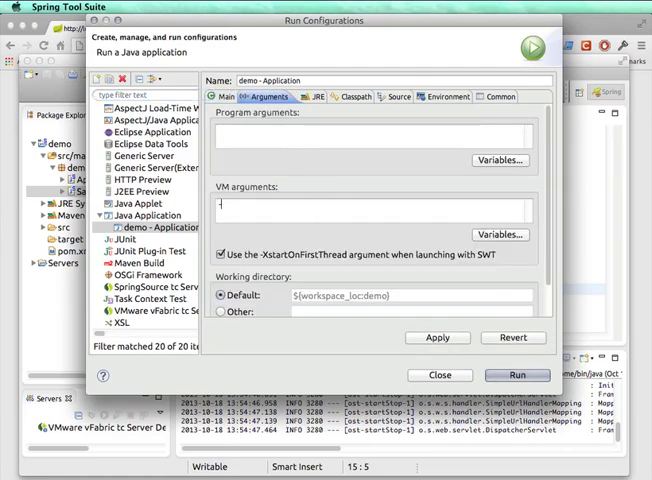
{"action": "type", "text": "-javaagent:/Users/aclement/"}
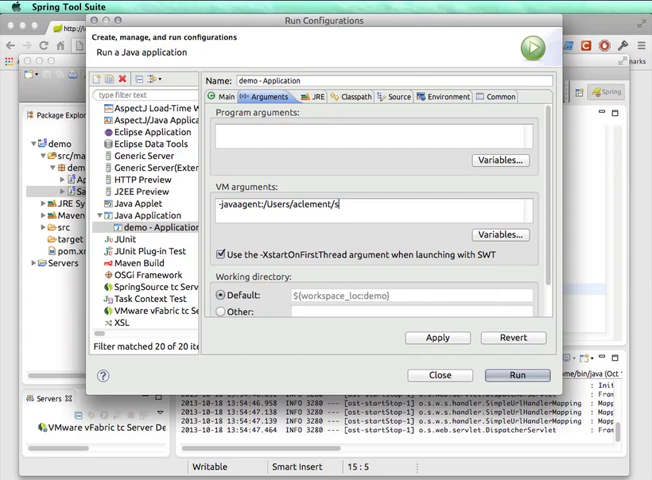
{"action": "type", "text": "springloaded.jar -n"}
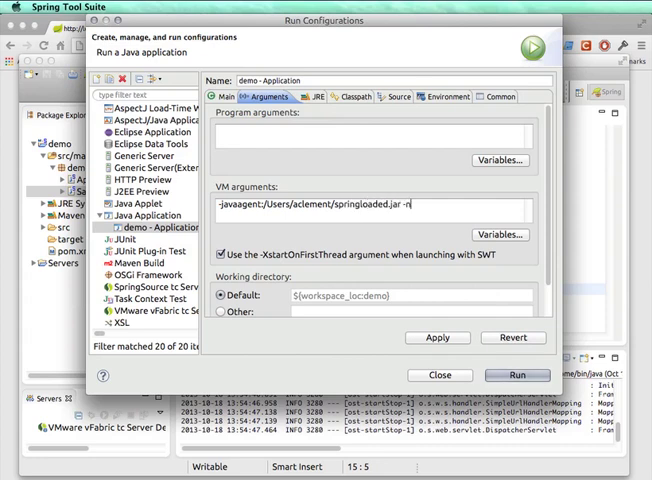
{"action": "type", "text": "overify"}
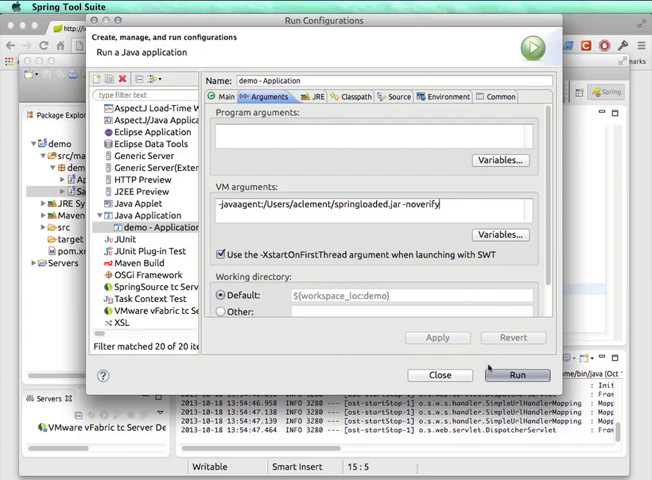
{"action": "mouse_move", "coordinate": [330, 194]}
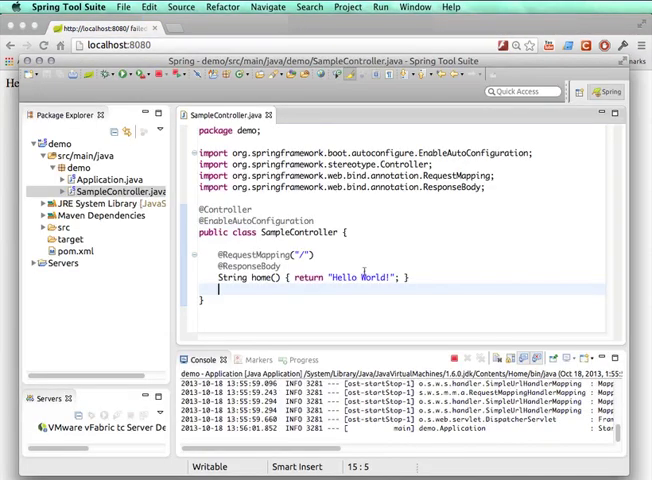
Change home()'s return string, first greeting Dave, then "Hello World!"
{"action": "type", "text": "Dave"}
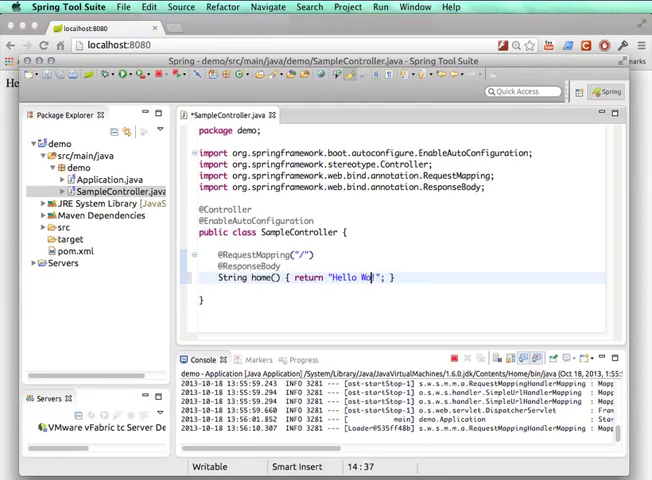
{"action": "type", "text": "rld!"}
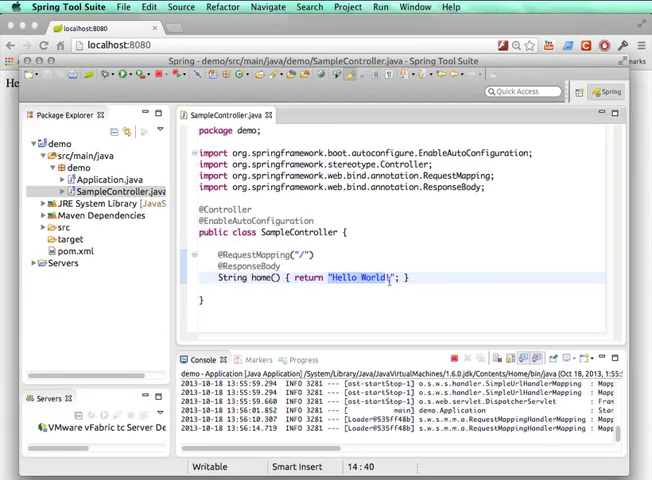
Extract the returned string into a private method named wibble via Refactor > Extract Method
{"action": "right_click", "coordinate": [380, 280]}
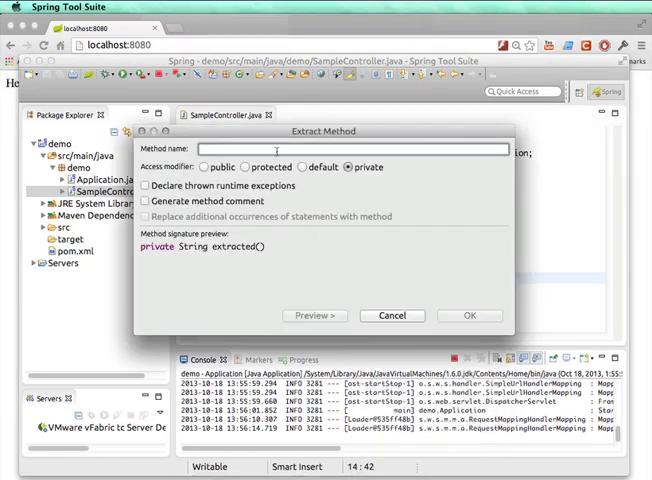
{"action": "type", "text": "wibb"}
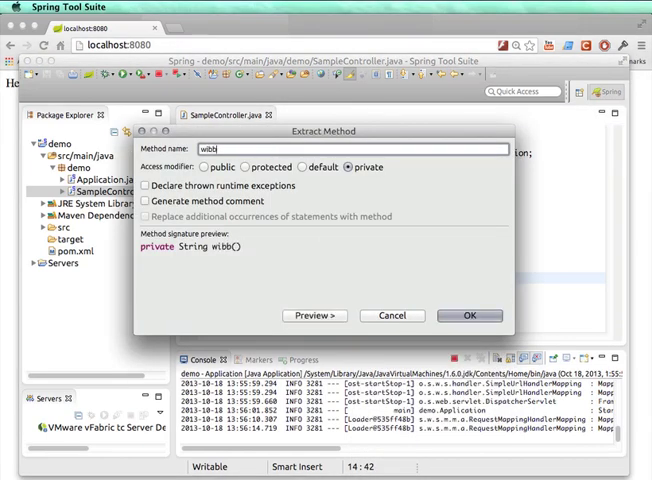
{"action": "left_click", "coordinate": [468, 316]}
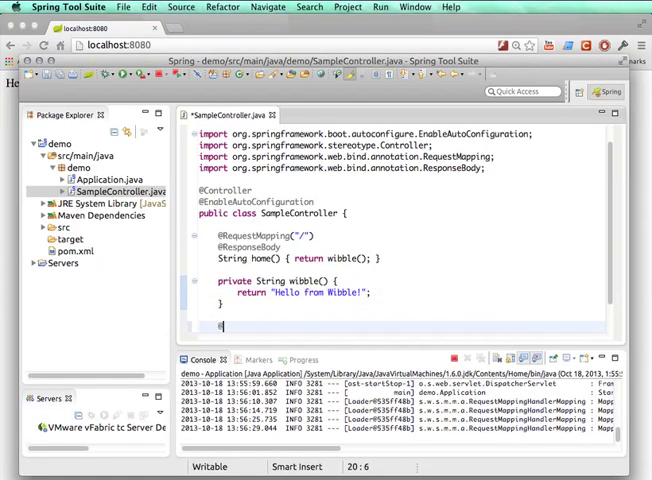
{"action": "type", "text": "@RequestMapping"}
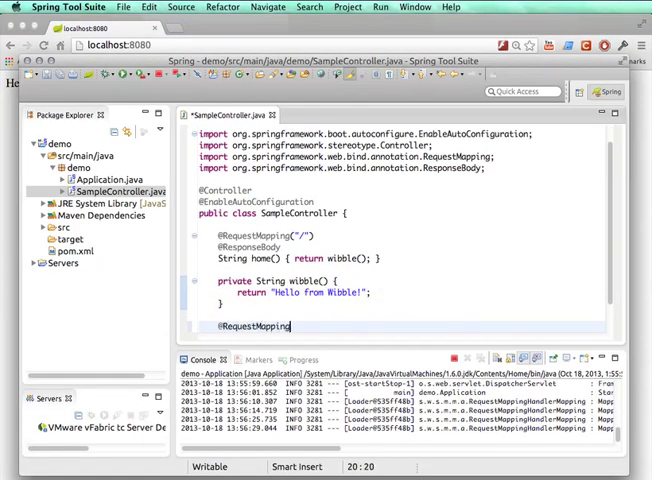
{"action": "type", "text": "(\"/greeting\")"}
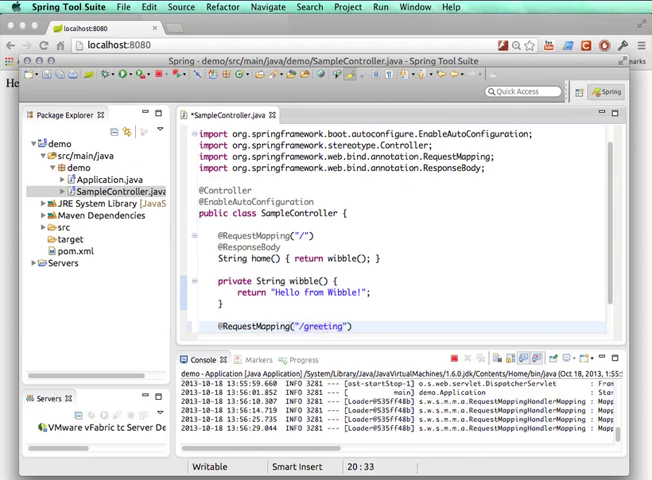
{"action": "type", "text": "@"}
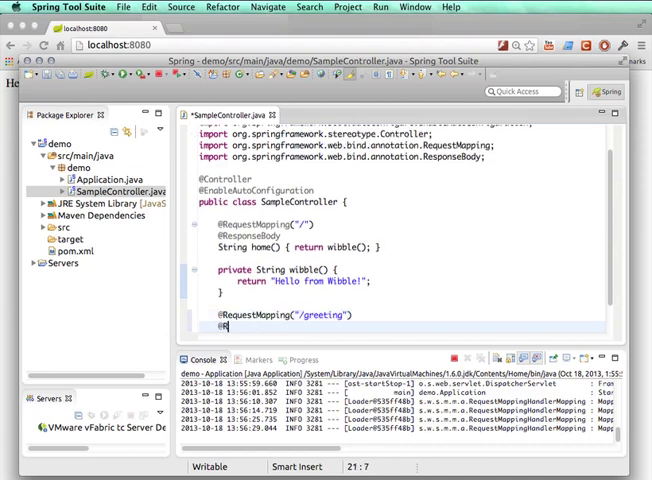
{"action": "type", "text": "ResponseBody"}
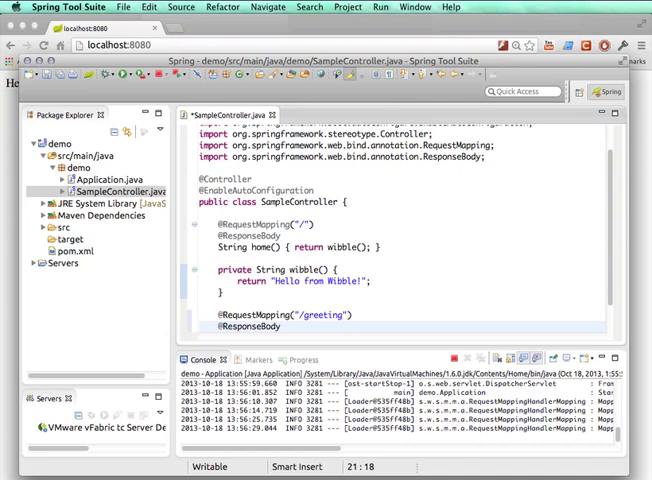
{"action": "type", "text": "String gree"}
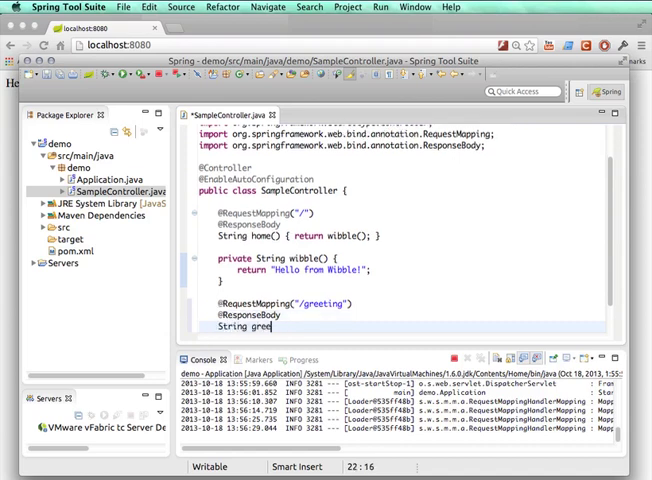
{"action": "type", "text": "ting@RequestParam("}
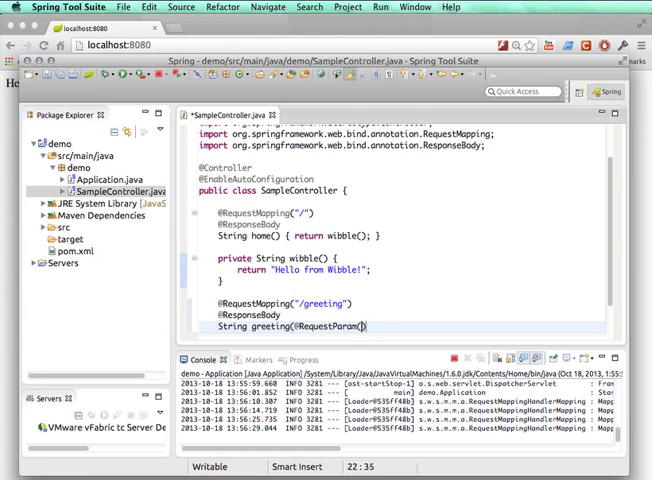
Make the name parameter optional defaulting to World and return "hello "+name
{"action": "type", "text": "value=\"name\",required=false,defaultValue=\"world"}
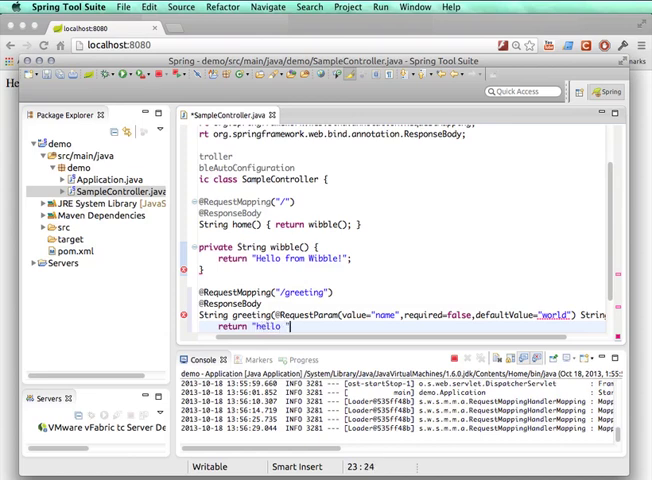
{"action": "type", "text": "+name;"}
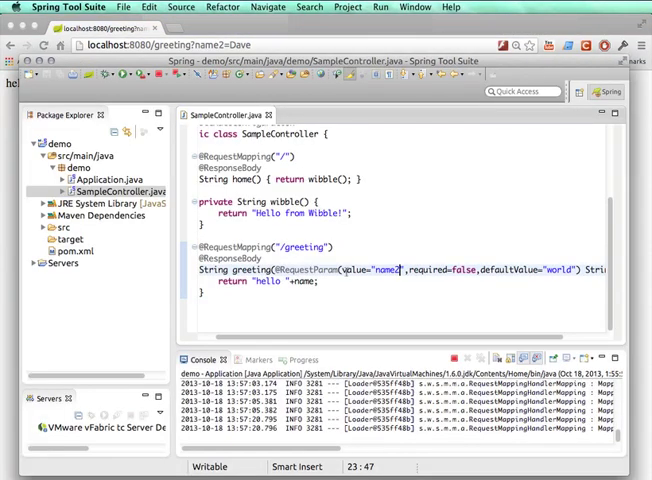
{"action": "left_click", "coordinate": [346, 292]}
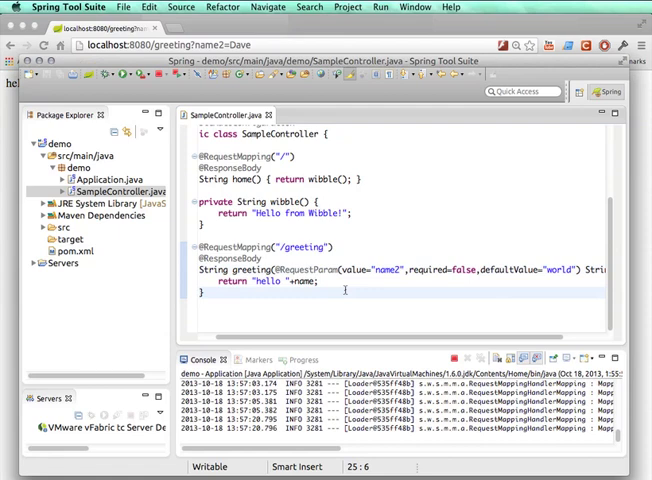